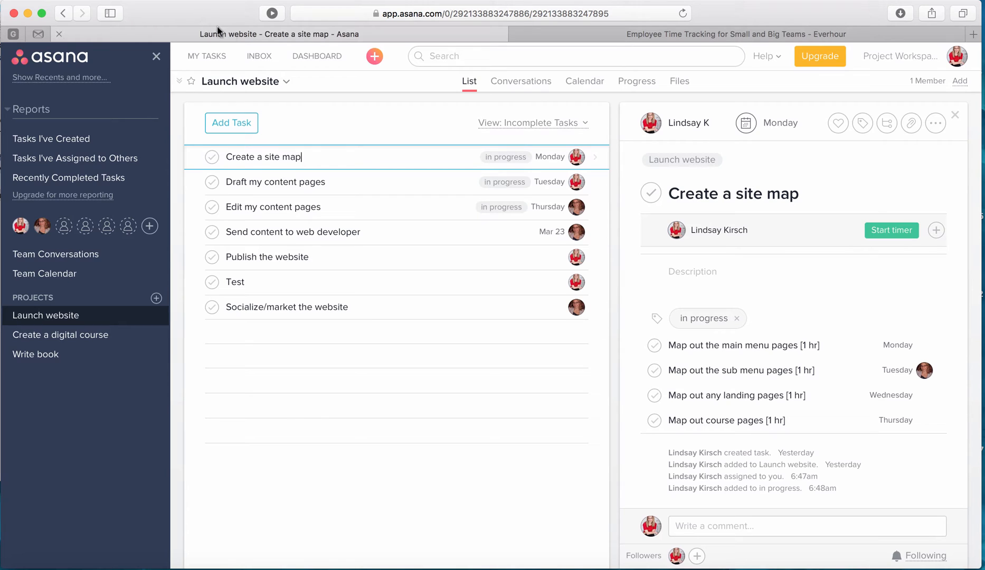
pyautogui.moveTo(317, 56)
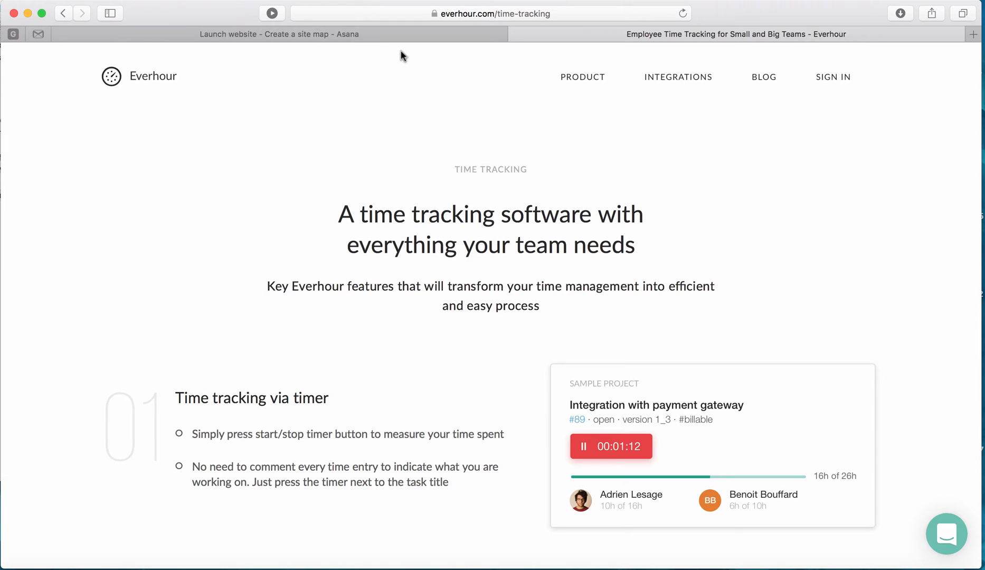
pyautogui.moveTo(953, 254)
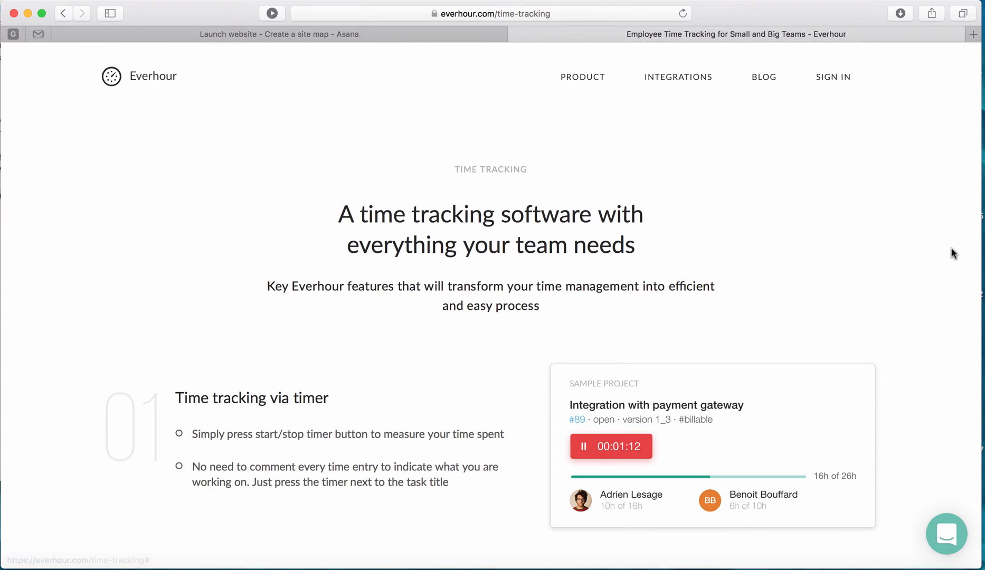
# Step: Scroll through Everhour's time-tracking features down to the manual time entry description
pyautogui.scroll(-3)
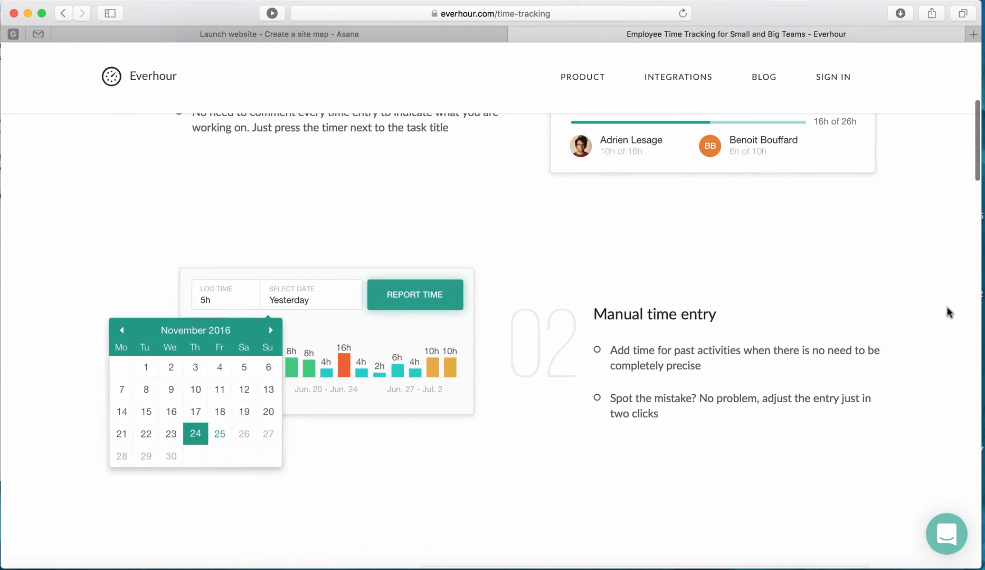
pyautogui.moveTo(907, 393)
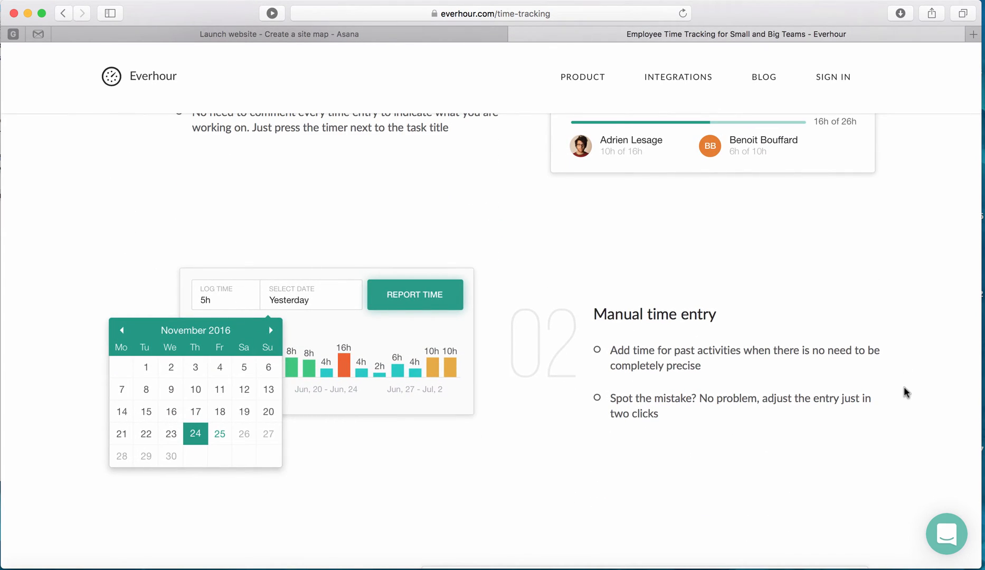
pyautogui.scroll(-3)
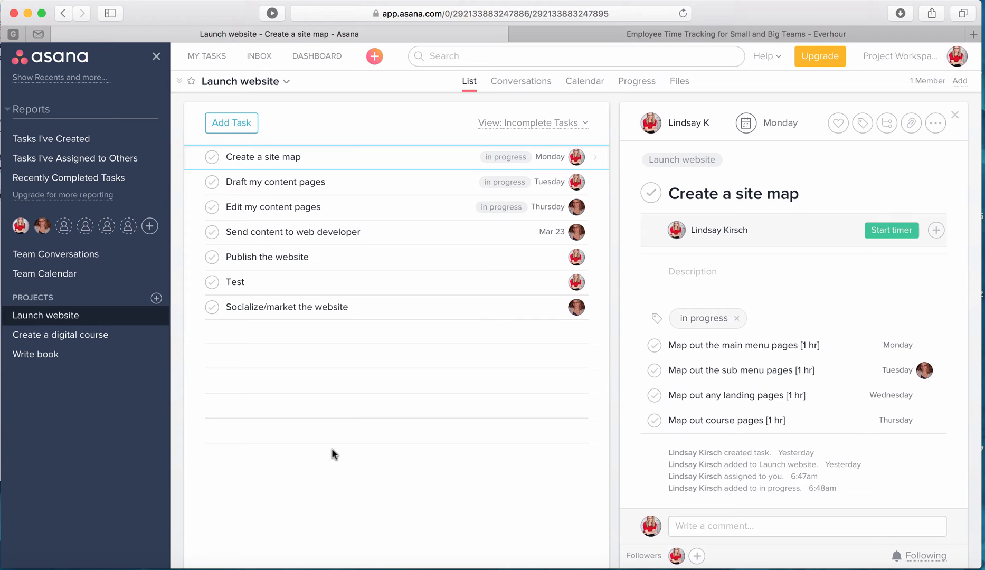
pyautogui.moveTo(891, 230)
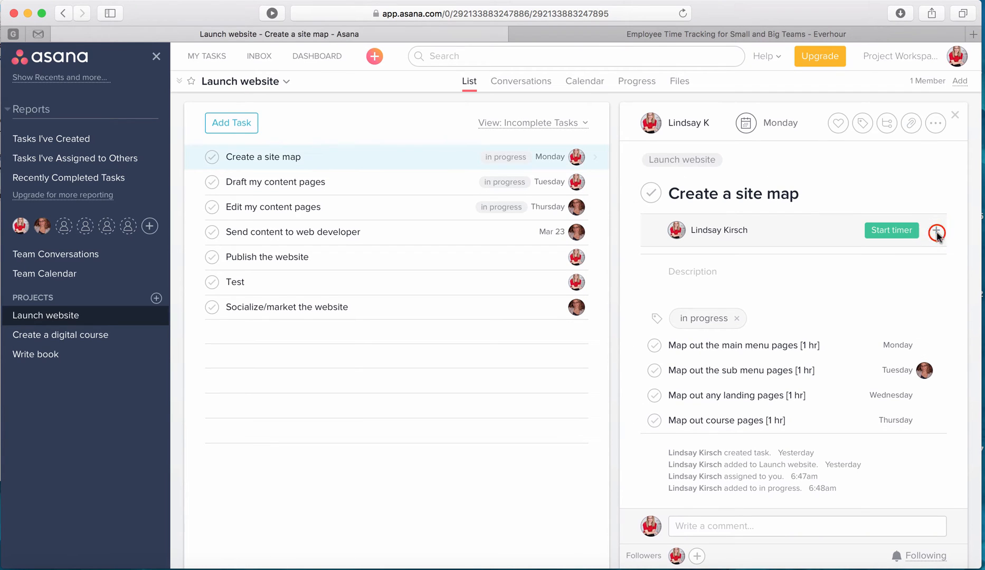
# Step: Give Create a site map a 4h Everhour estimate
pyautogui.click(936, 230)
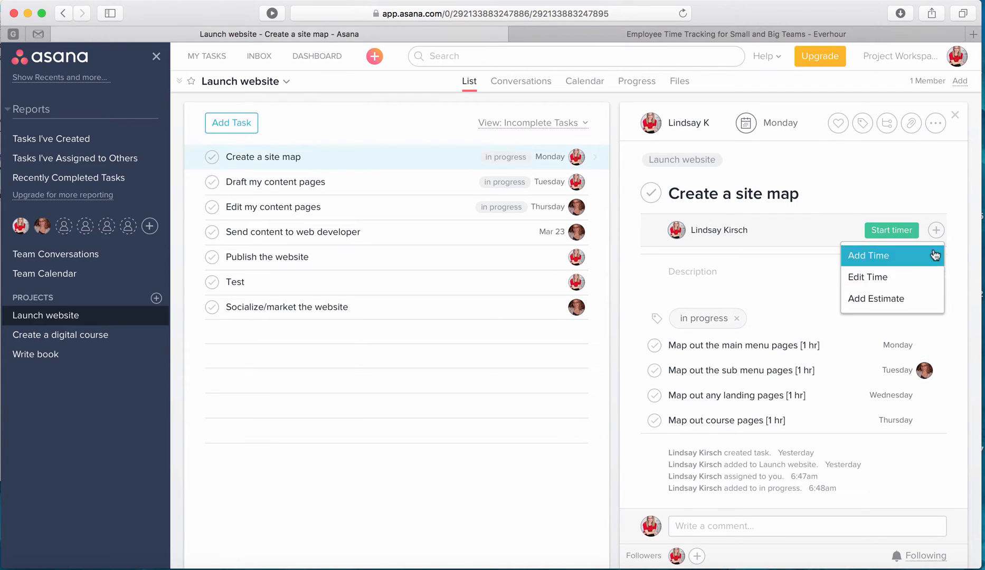
pyautogui.moveTo(875, 298)
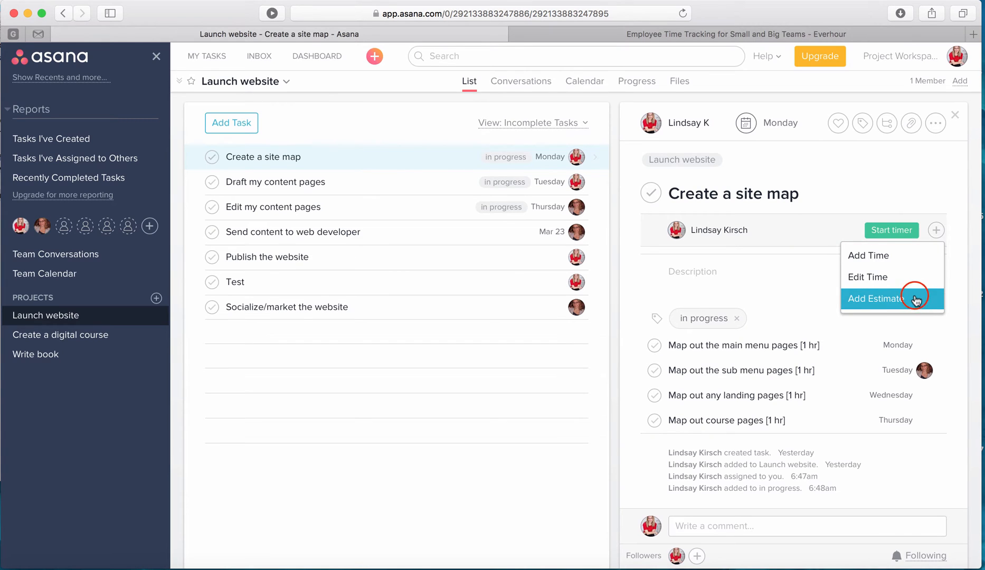
pyautogui.click(874, 298)
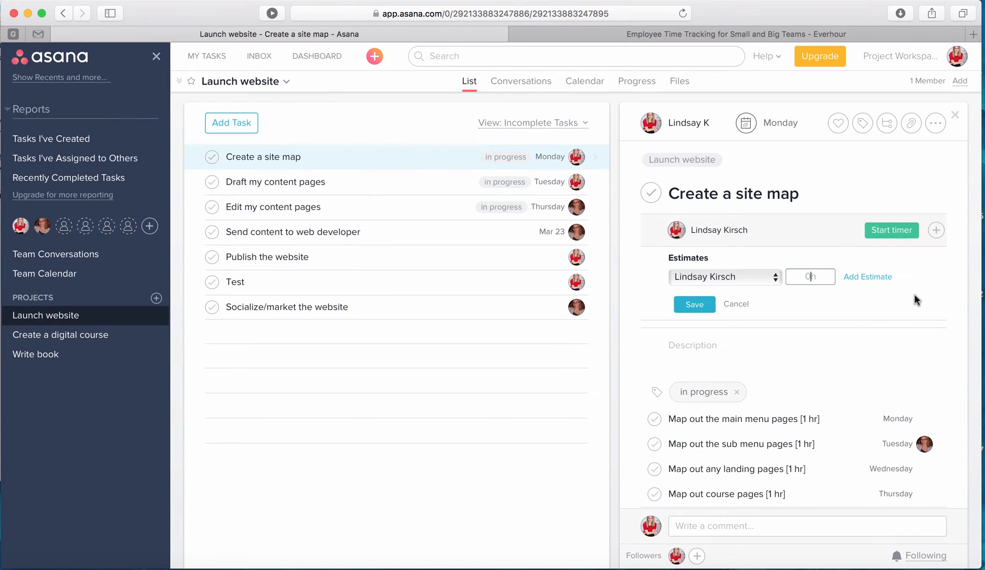
pyautogui.write('4')
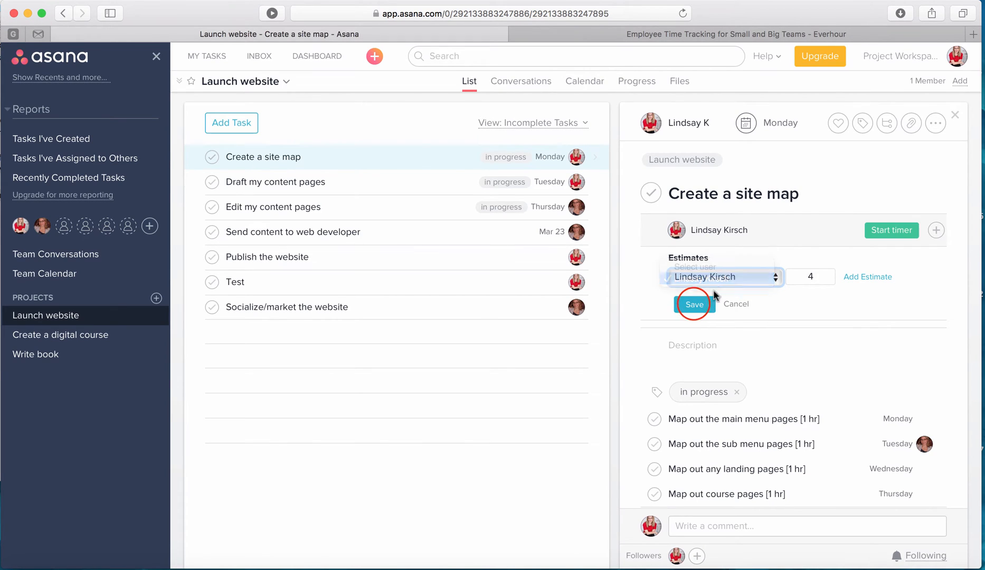
pyautogui.click(694, 304)
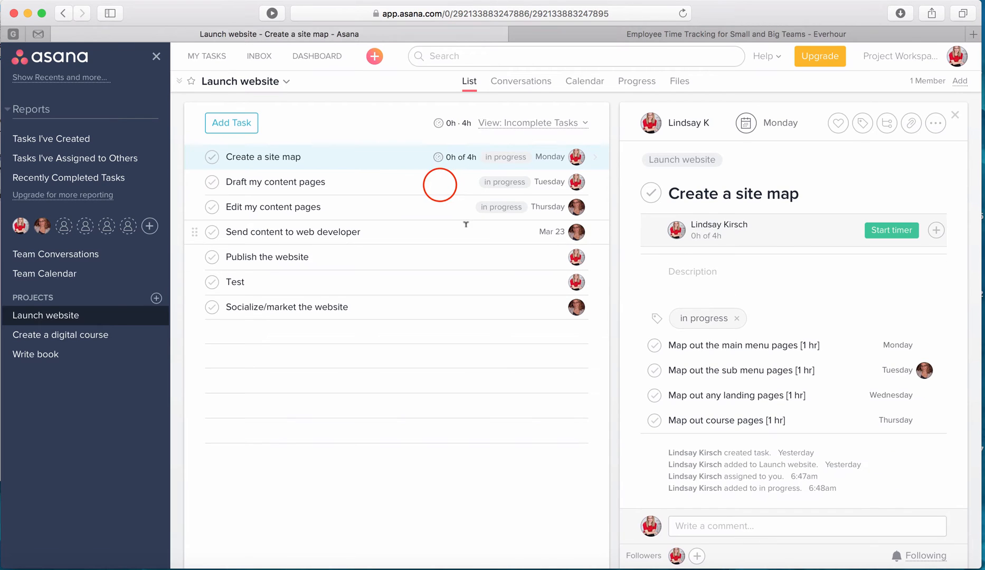
# Step: Add estimates of 5h, 3h and 2h to Draft my content pages, Edit my content pages and Send content to web developer
pyautogui.click(275, 182)
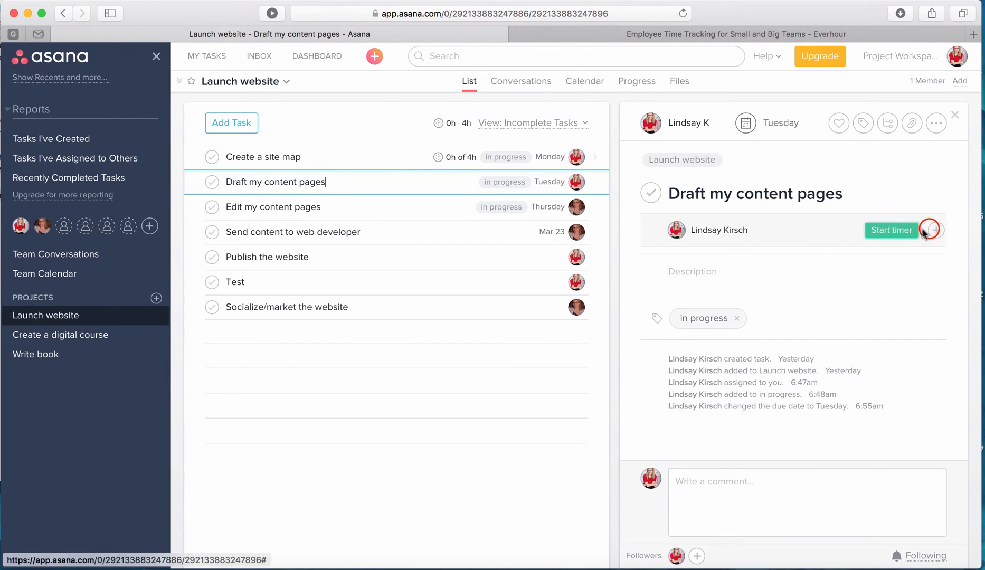
pyautogui.click(935, 230)
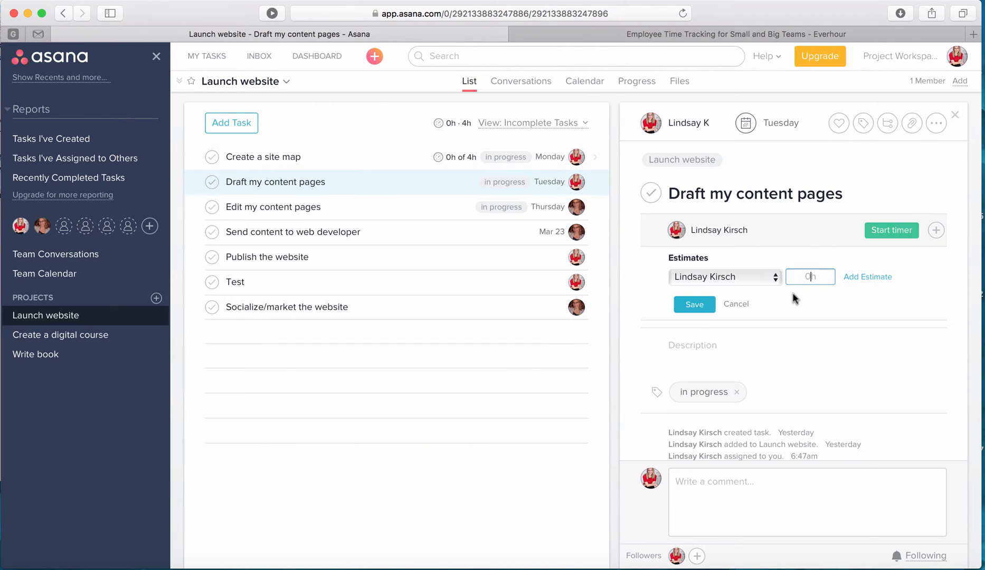
pyautogui.click(694, 304)
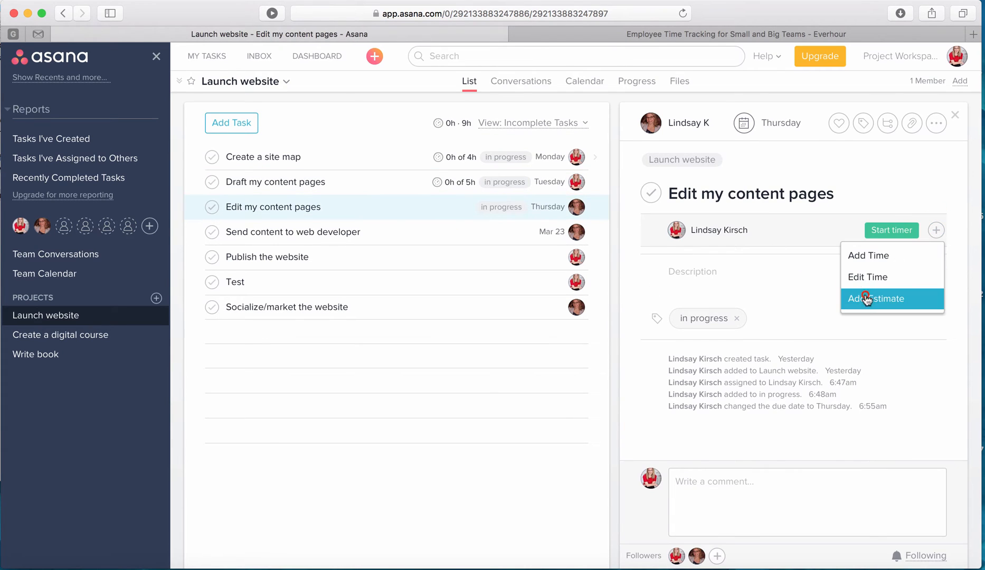
pyautogui.click(876, 297)
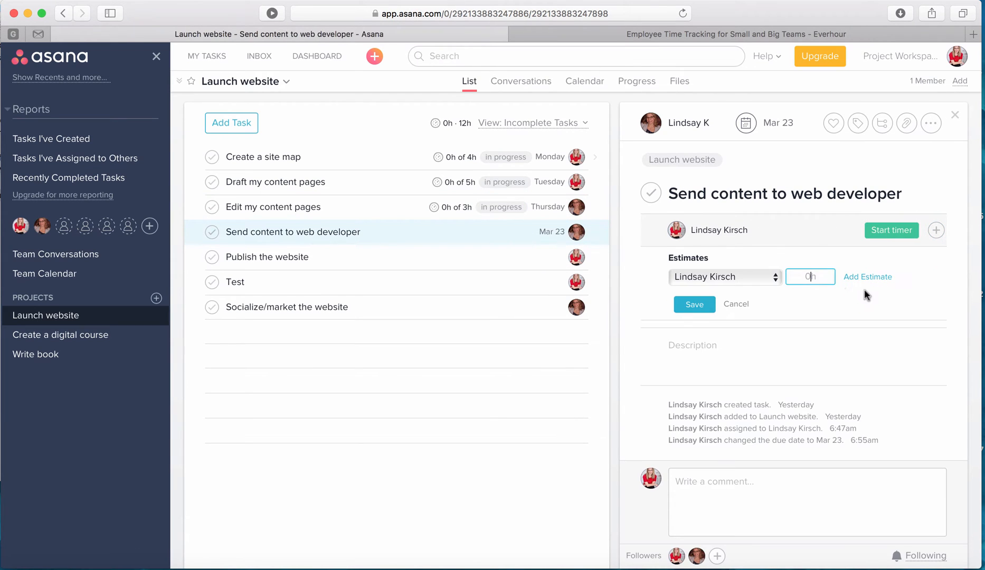
pyautogui.click(694, 304)
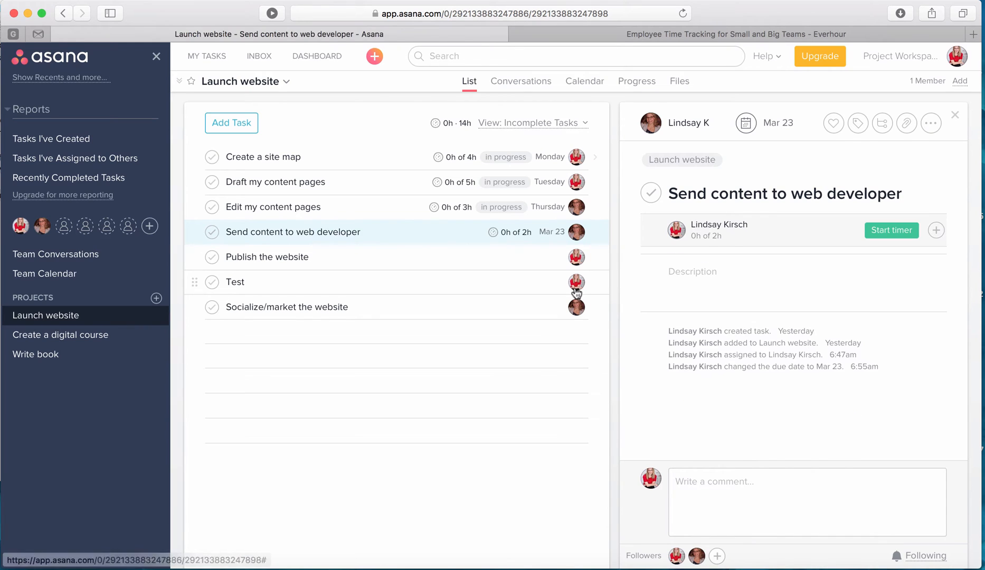
# Step: Run the Everhour timer briefly on Create a site map, logging 1m of its 4h estimate
pyautogui.click(264, 157)
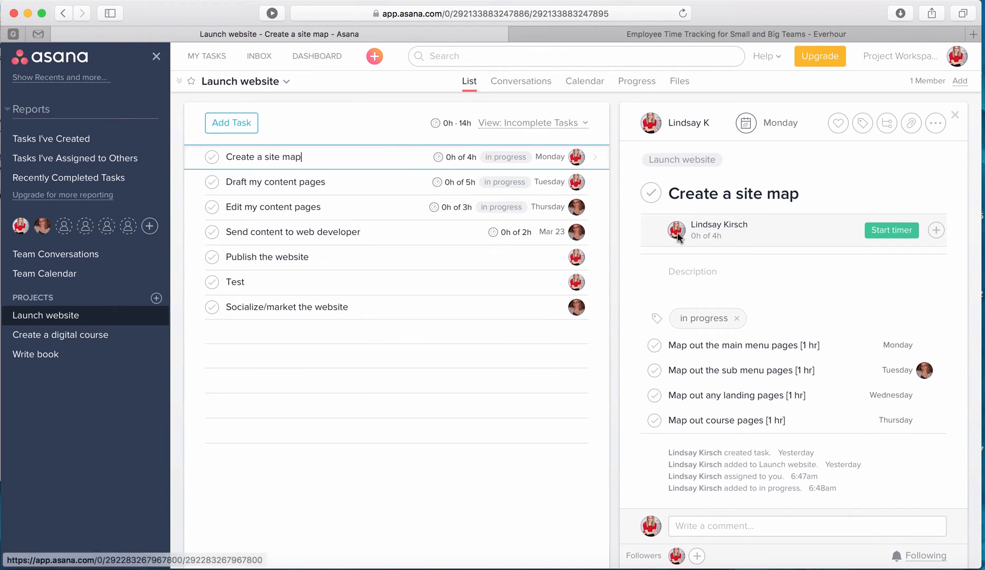
pyautogui.click(890, 230)
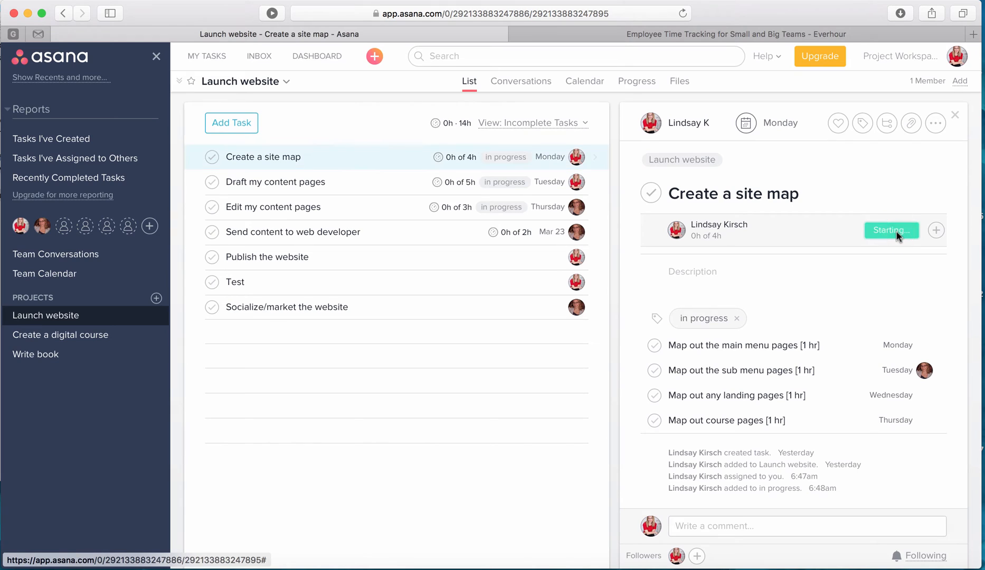
pyautogui.click(889, 230)
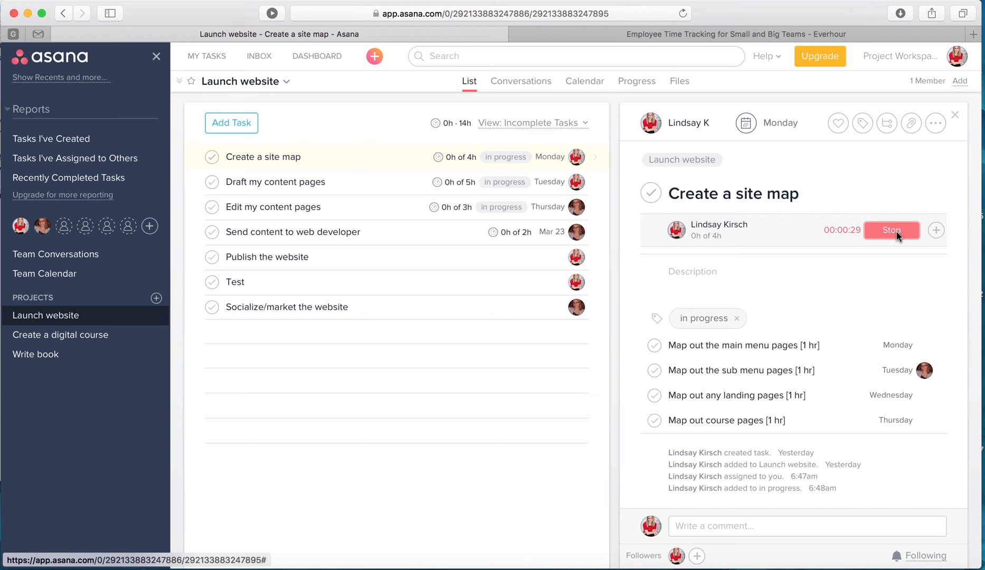
pyautogui.click(891, 230)
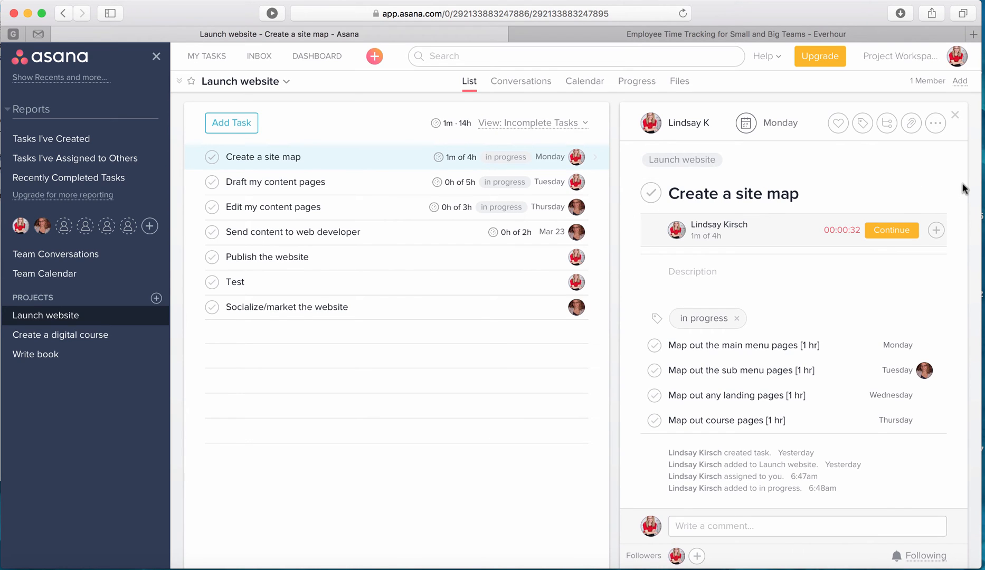
pyautogui.moveTo(959, 220)
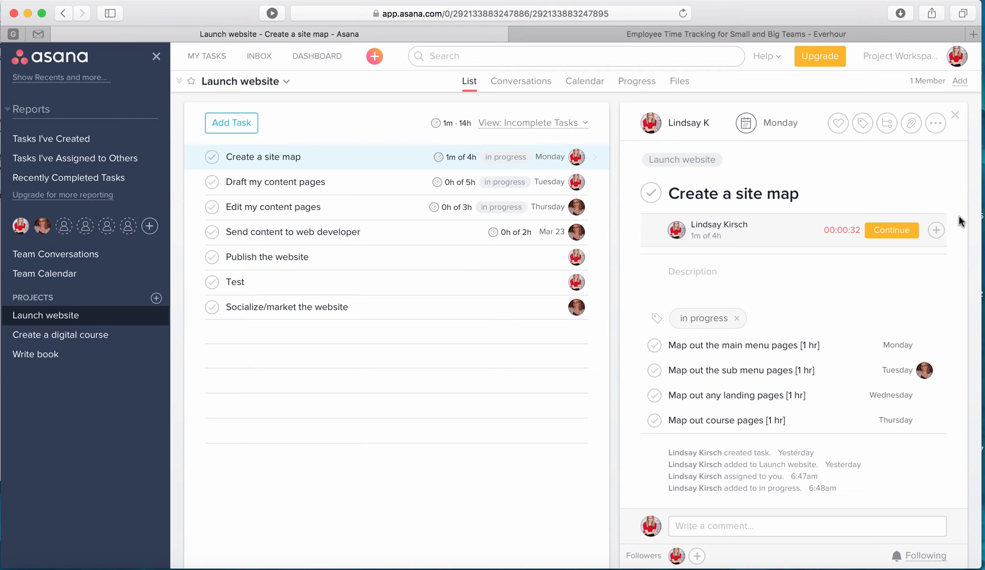
# Step: Enter 3 hours manually for today on Create a site map
pyautogui.click(936, 230)
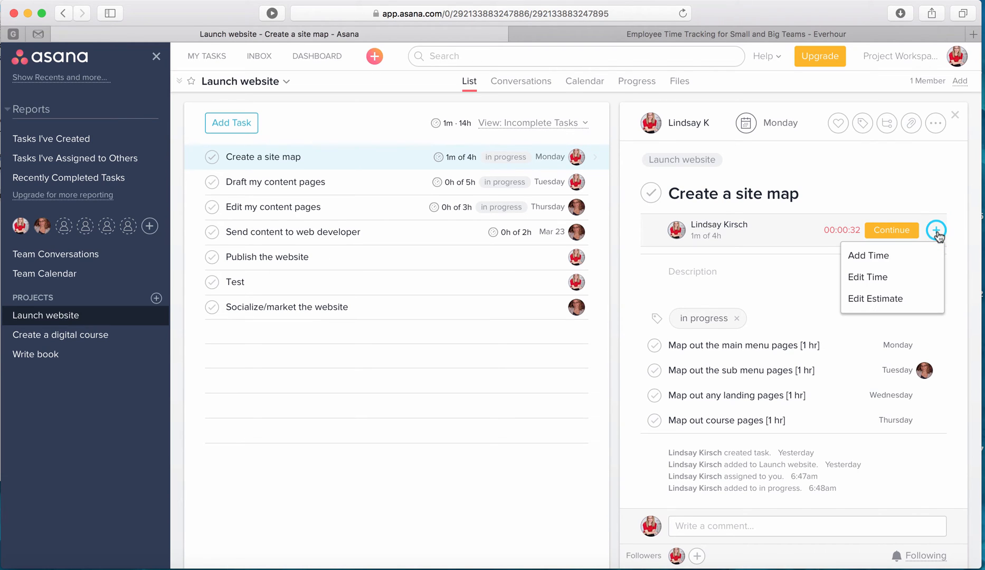
pyautogui.moveTo(873, 255)
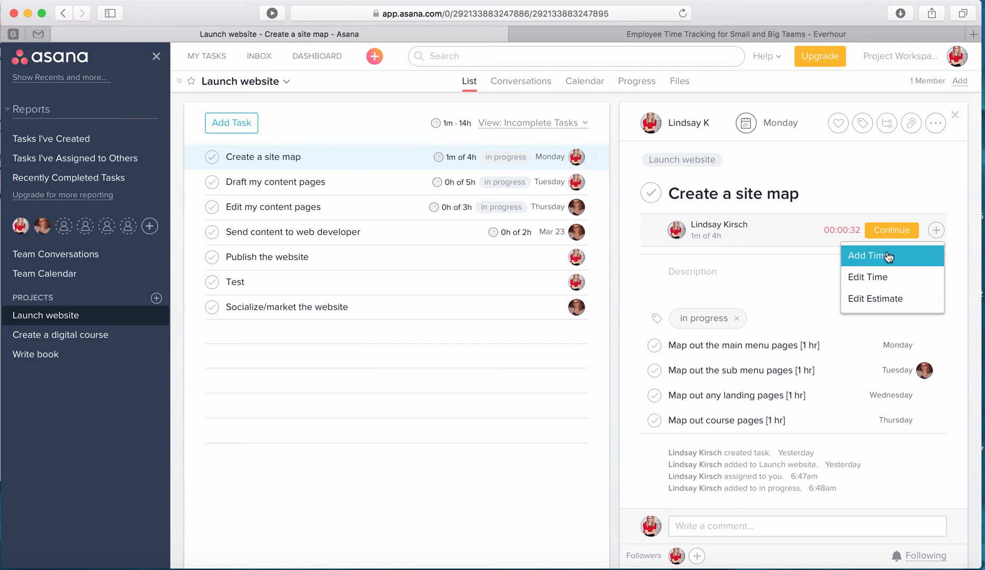
pyautogui.click(867, 255)
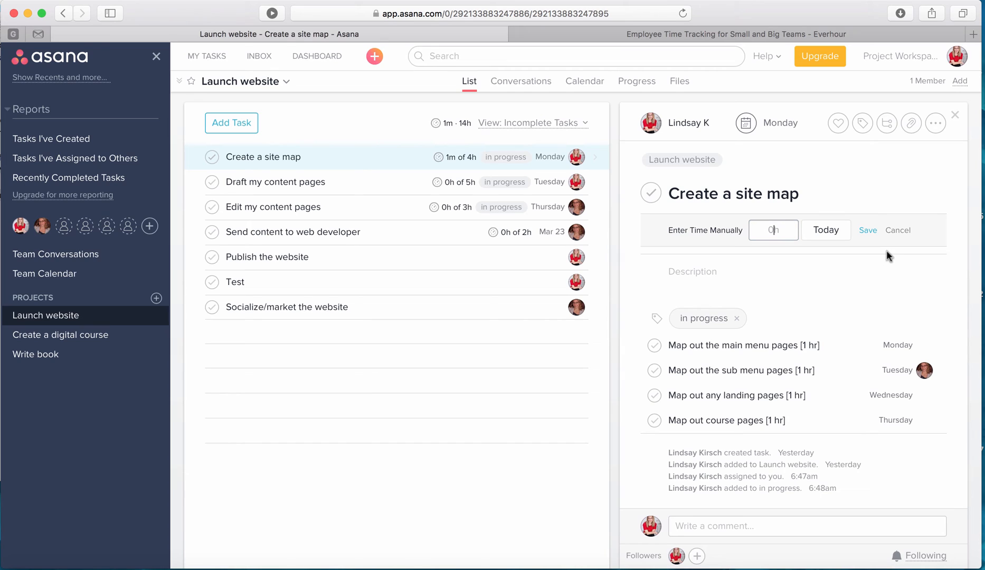
pyautogui.write('3')
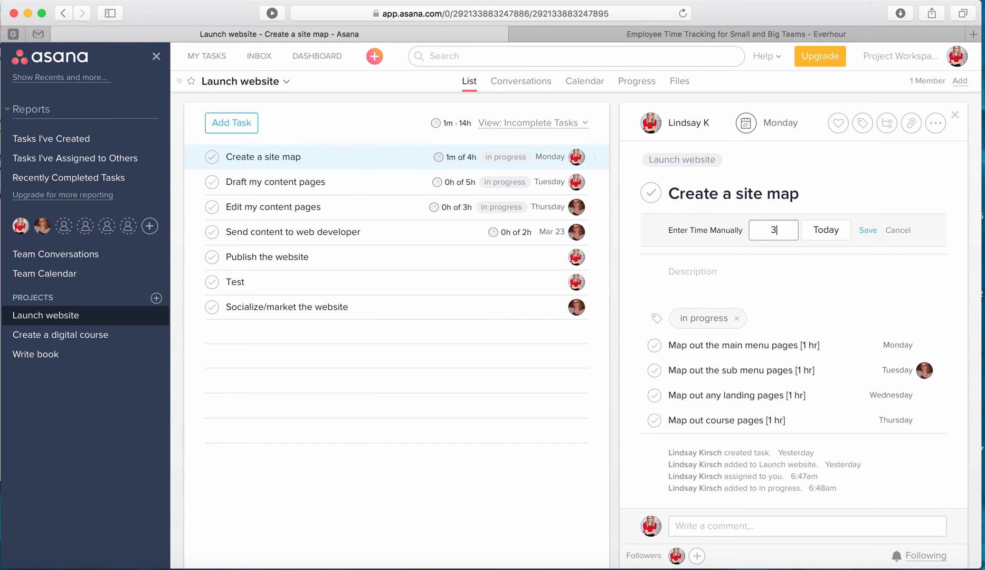
pyautogui.moveTo(822, 257)
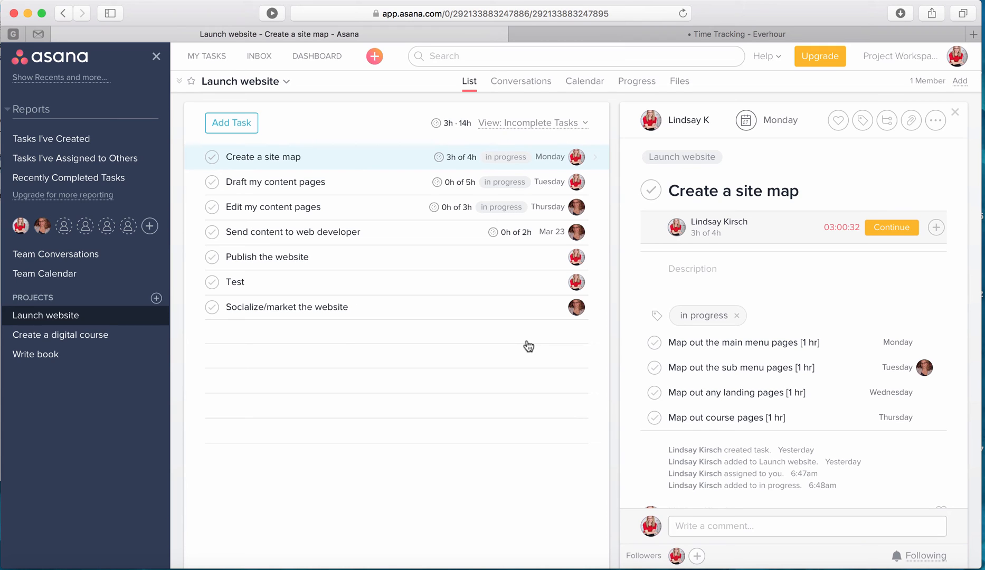
pyautogui.moveTo(535, 349)
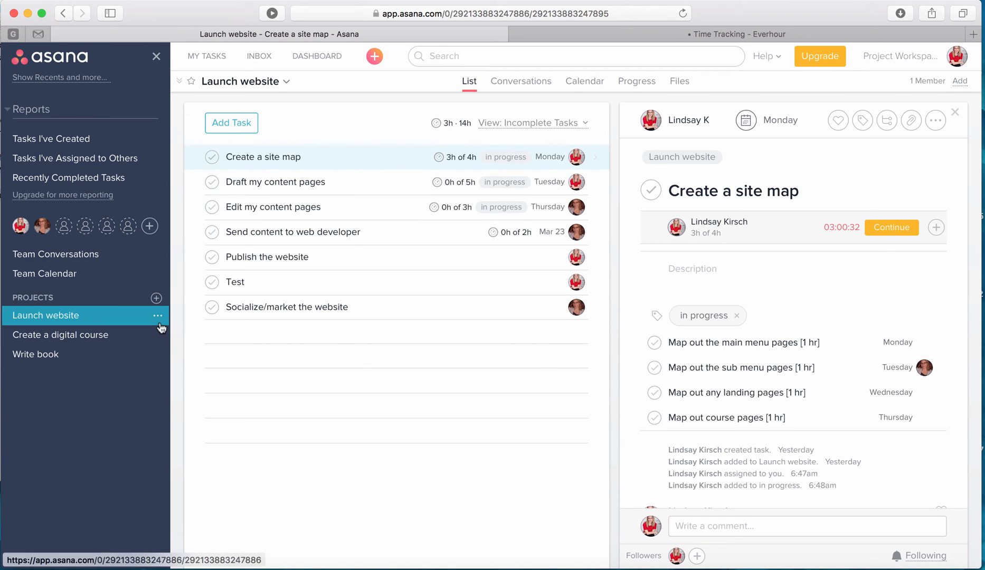
pyautogui.moveTo(157, 317)
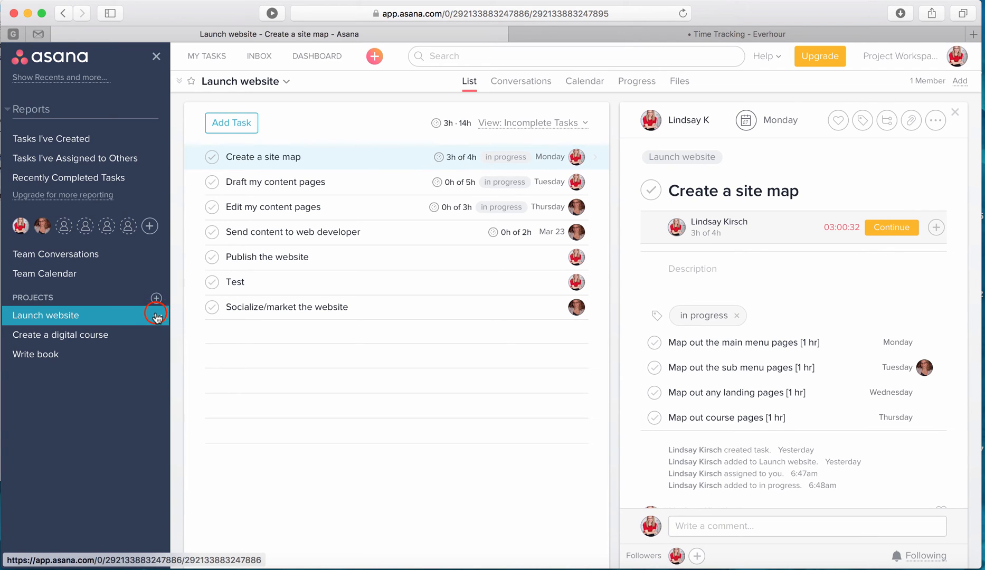
# Step: Mark the site map and content-page tasks complete, then show All Tasks including completed ones
pyautogui.click(156, 315)
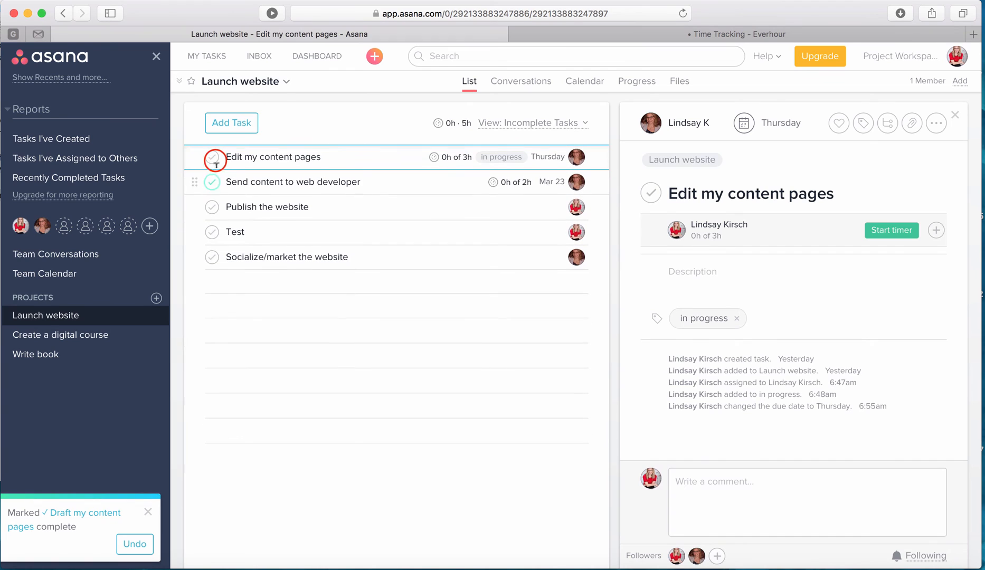
pyautogui.click(212, 159)
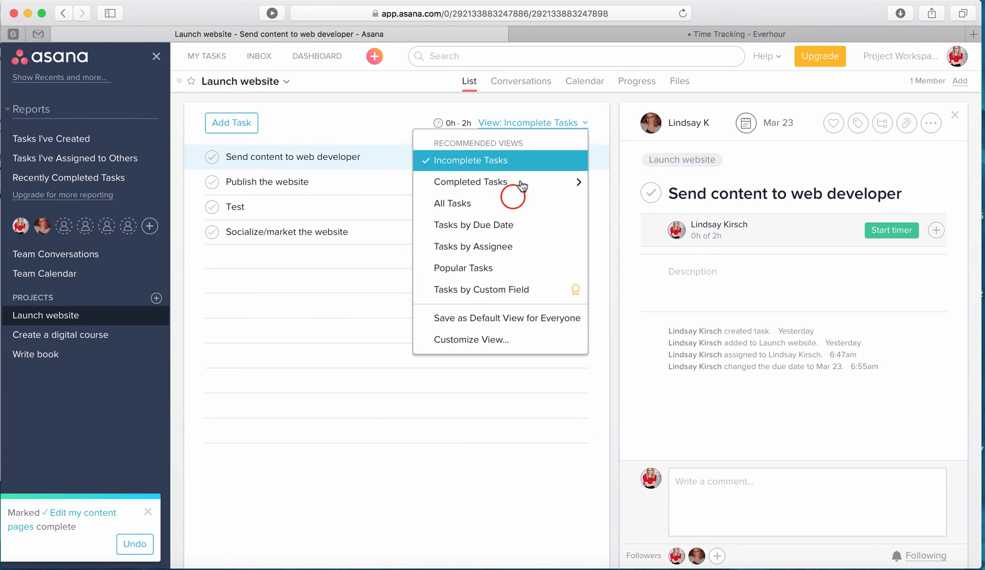
pyautogui.click(450, 202)
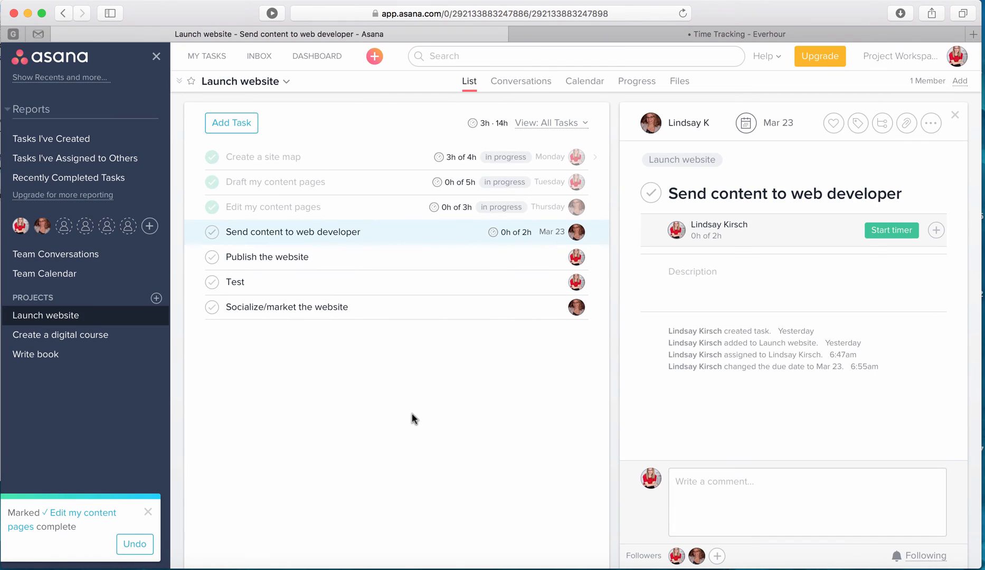
pyautogui.moveTo(421, 397)
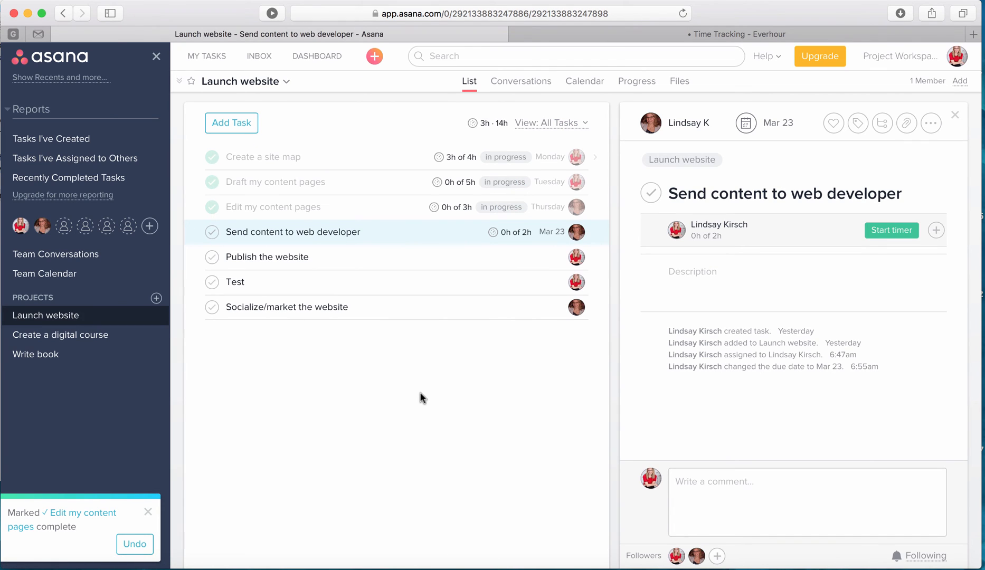
pyautogui.moveTo(401, 367)
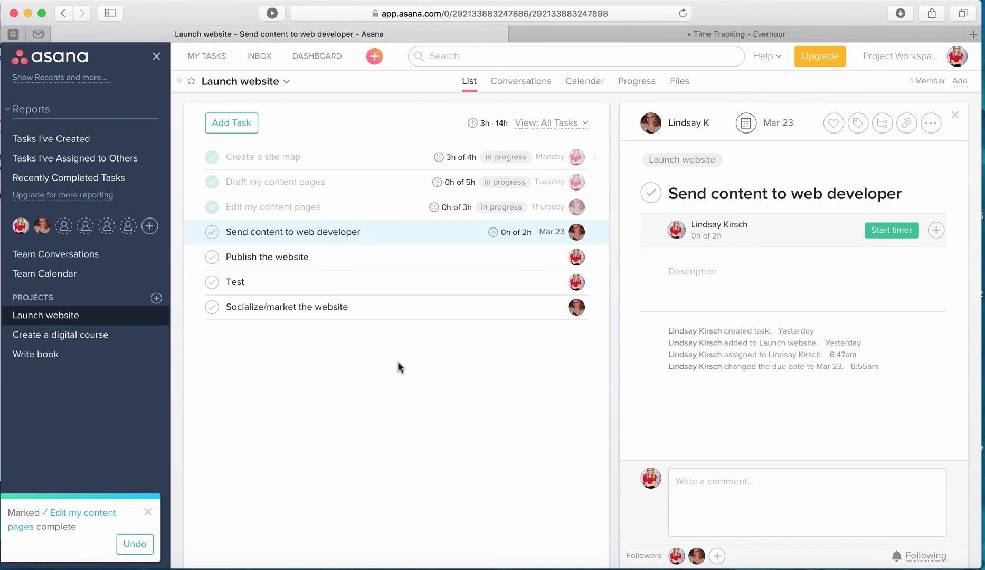
pyautogui.moveTo(402, 368)
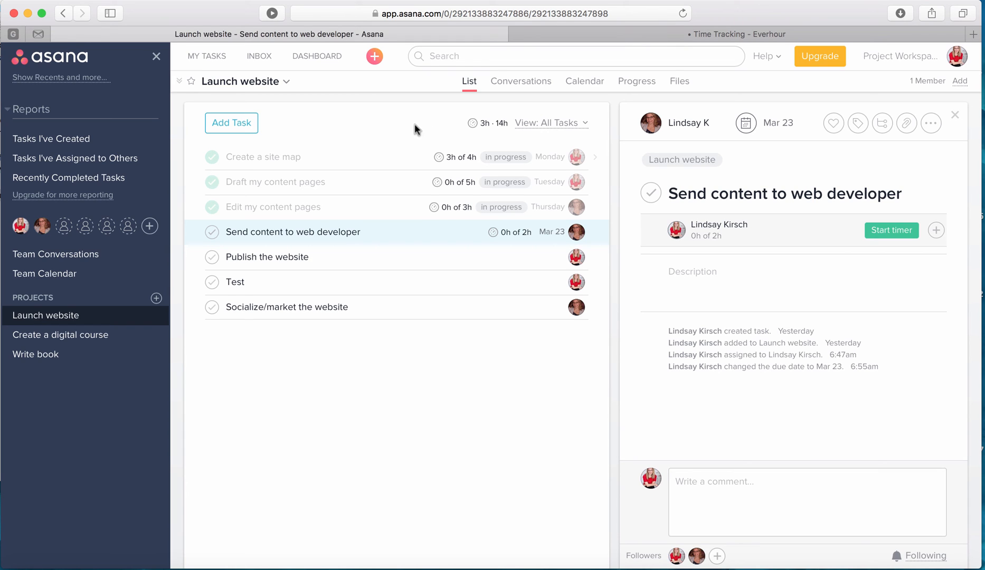
pyautogui.moveTo(505, 399)
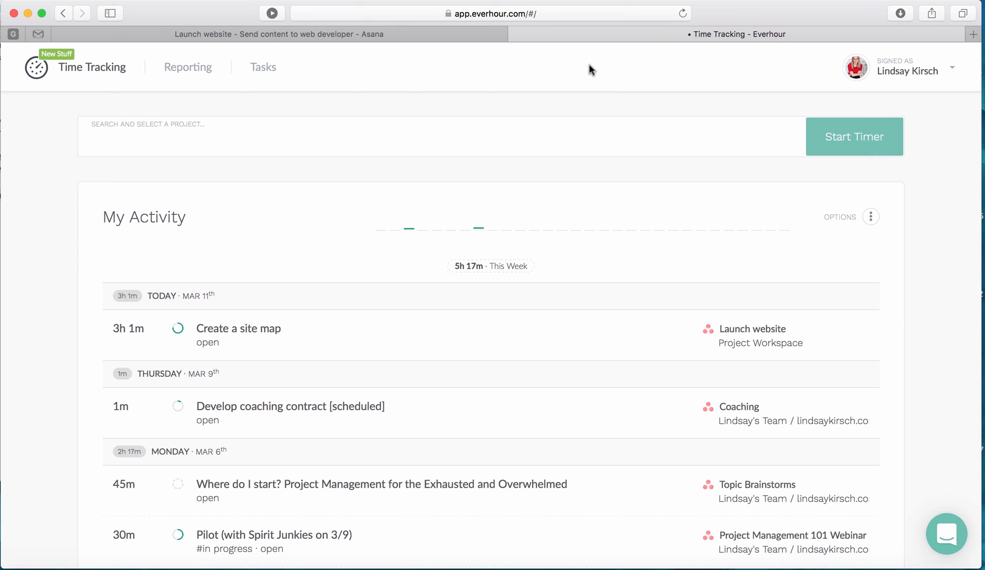
pyautogui.moveTo(915, 226)
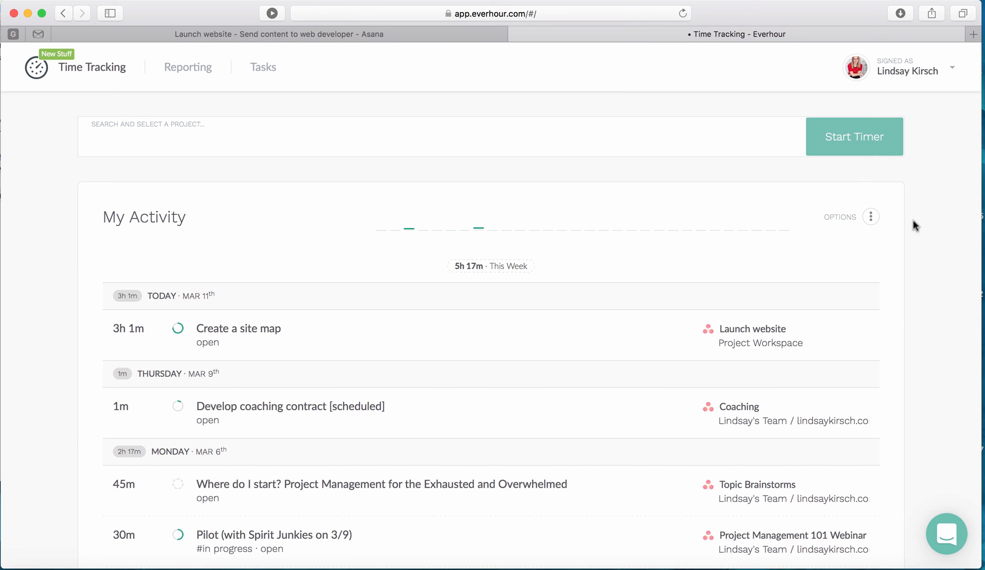
# Step: Scroll the Everhour My Activity list showing Create a site map at 3h 1m today
pyautogui.scroll(-3)
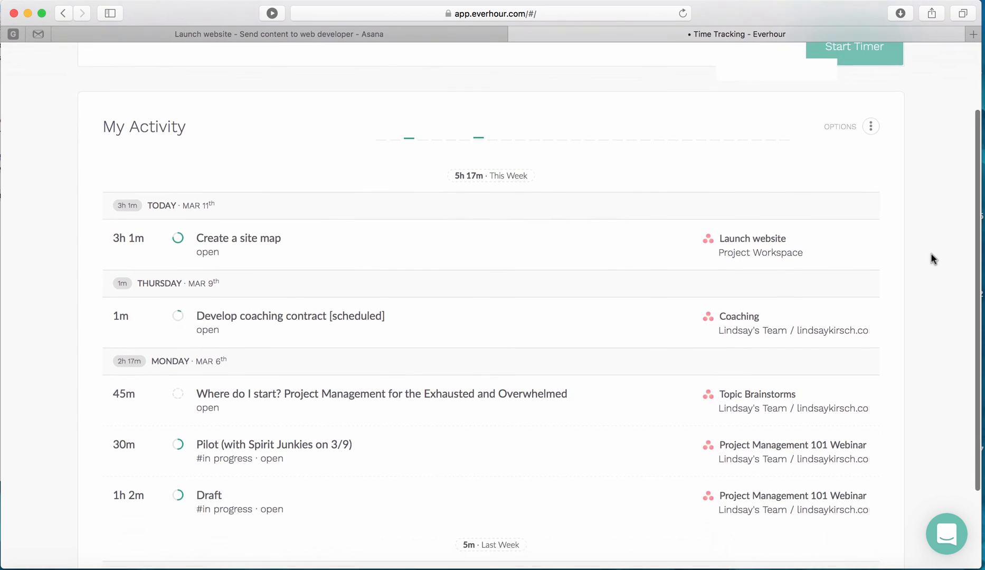
pyautogui.scroll(-3)
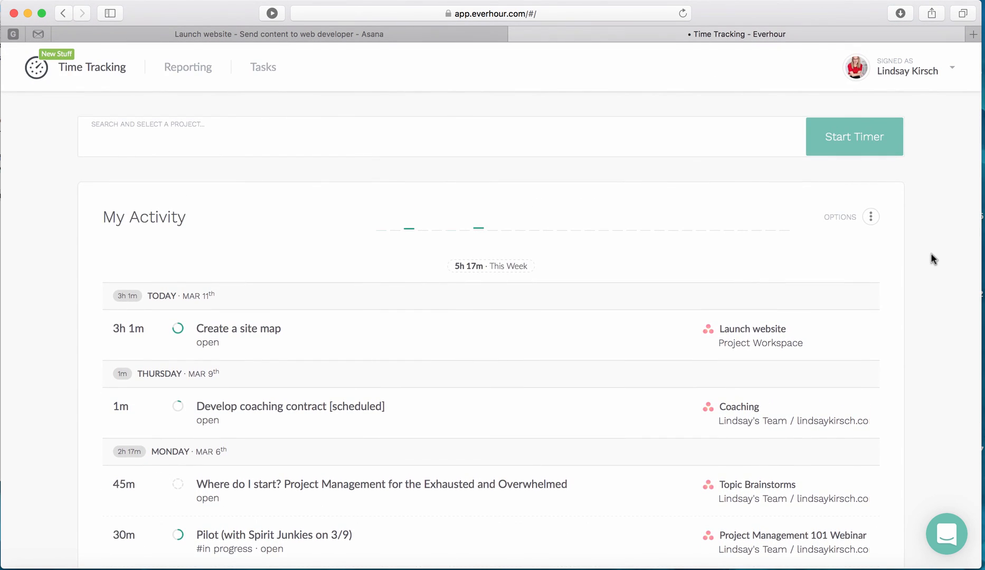
pyautogui.moveTo(454, 224)
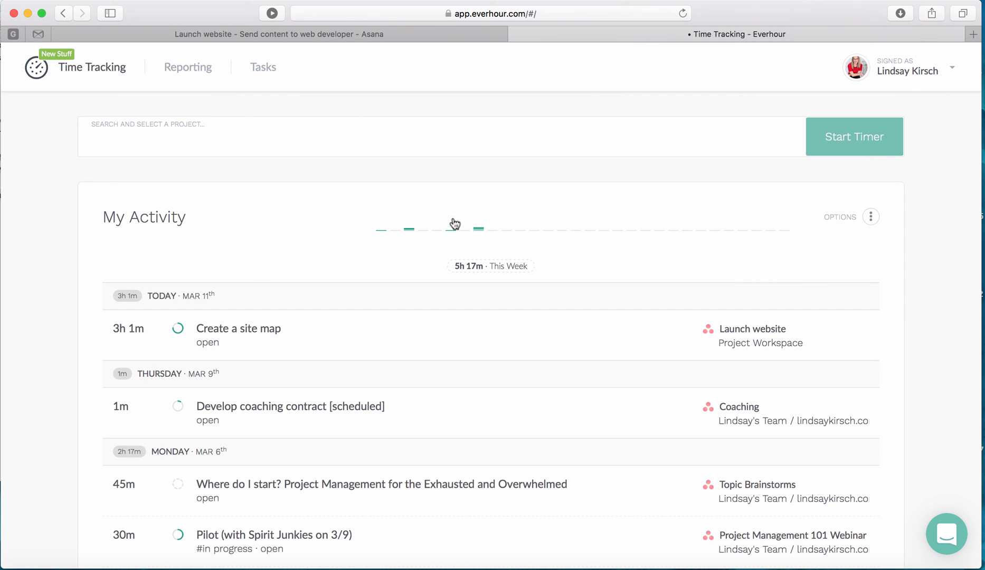
pyautogui.moveTo(443, 238)
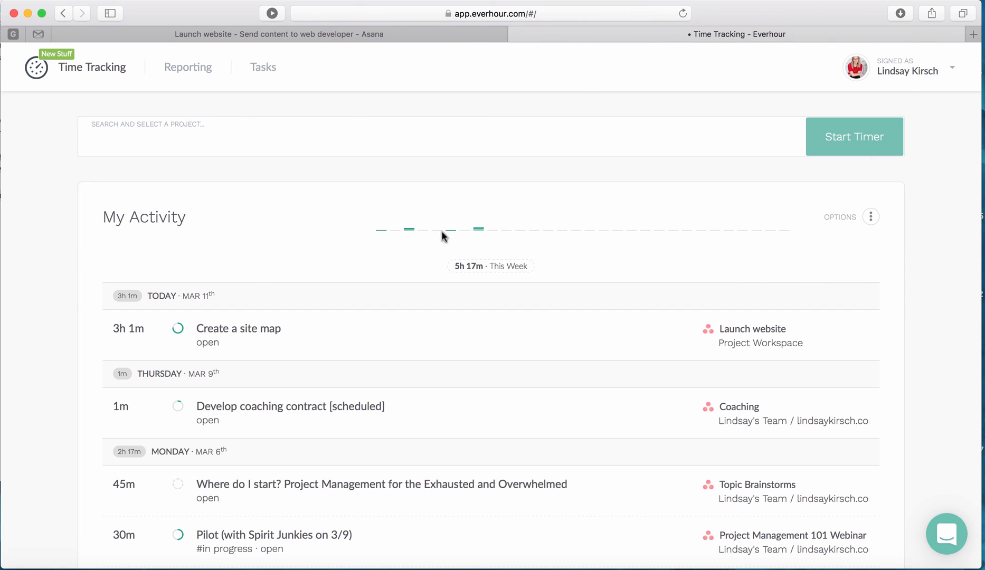
pyautogui.moveTo(479, 230)
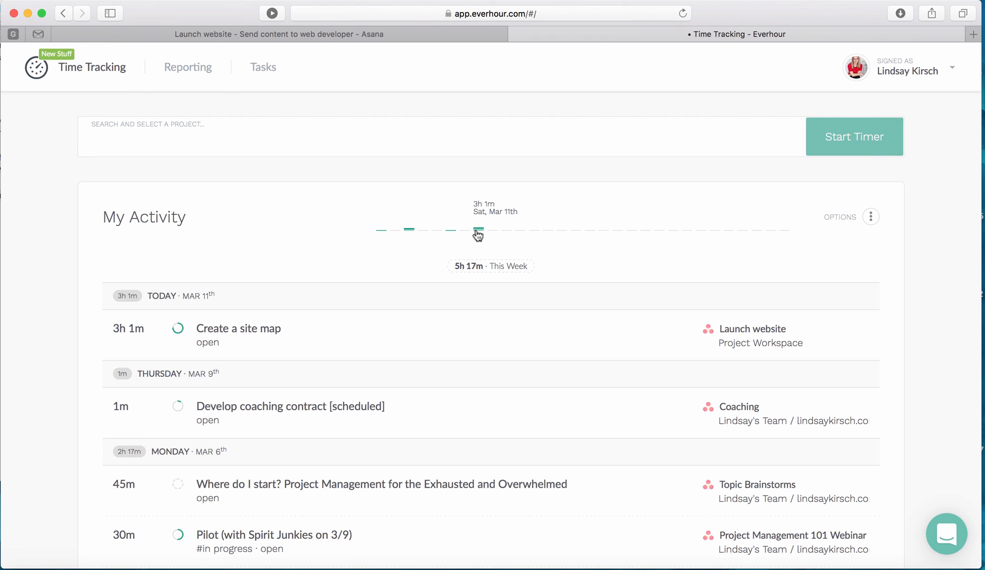
pyautogui.moveTo(443, 233)
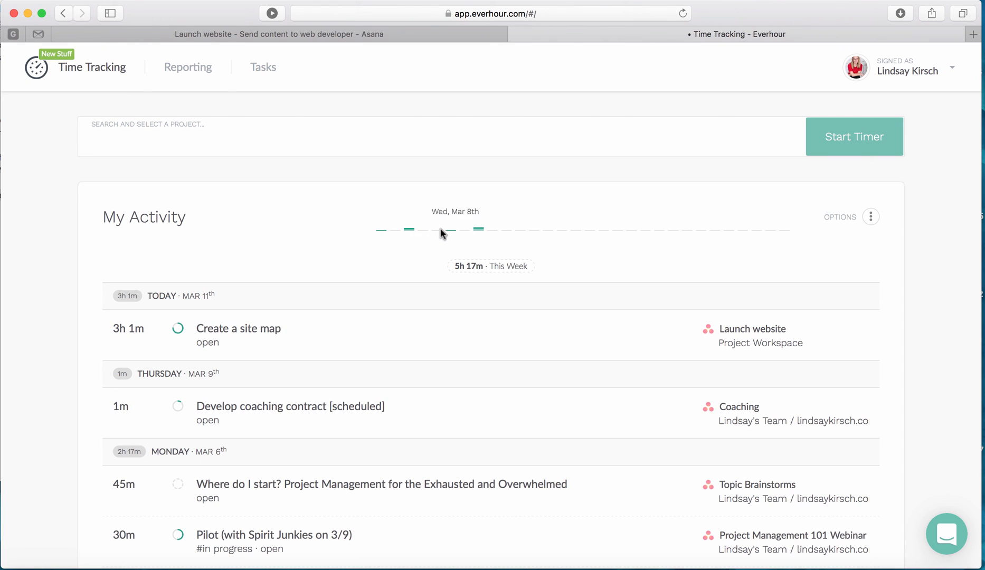
pyautogui.moveTo(490, 231)
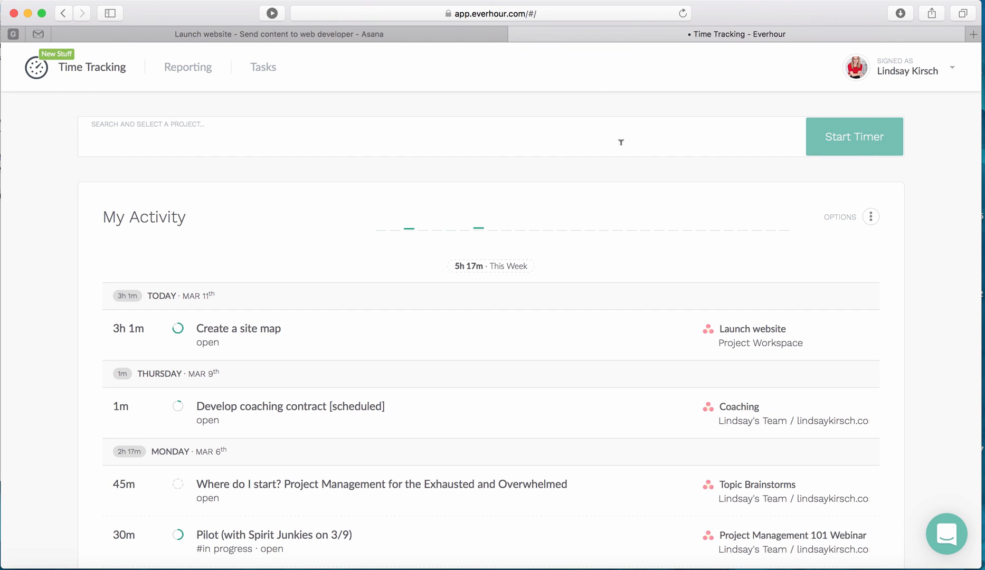
# Step: Search 'lau' for Launch website, pick Map out course pages [1 hr] and start its timer
pyautogui.write('lau')
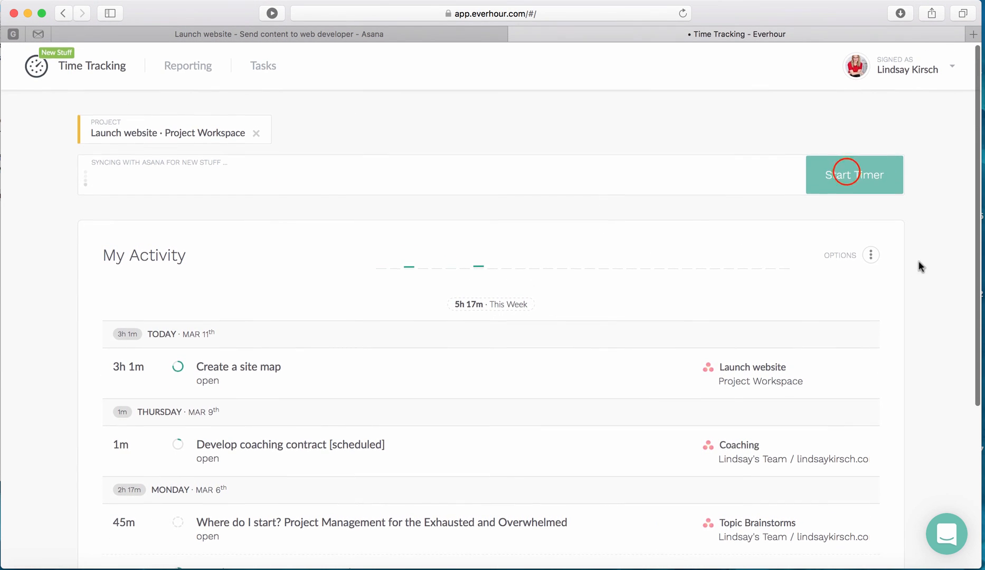
pyautogui.moveTo(921, 182)
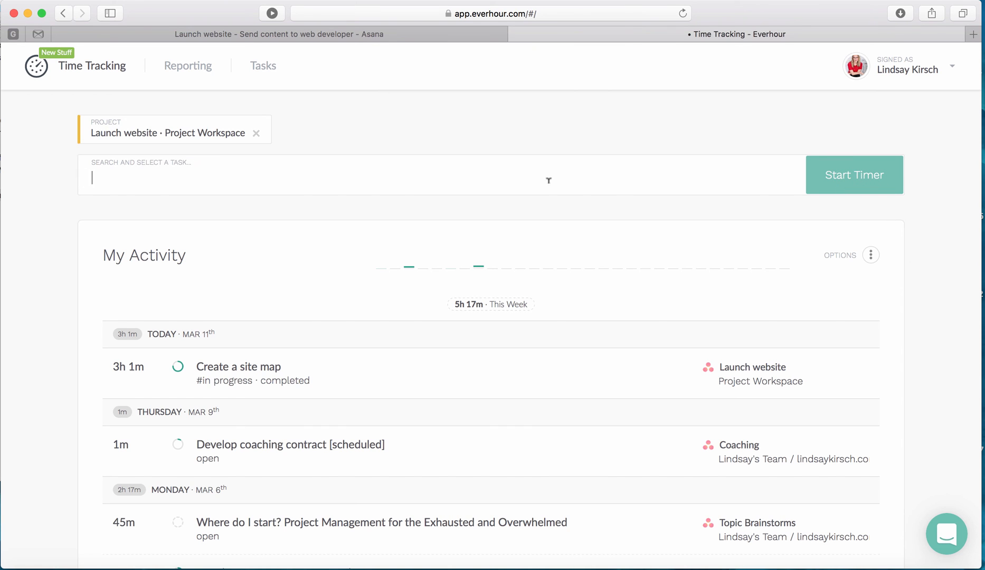
pyautogui.write('out')
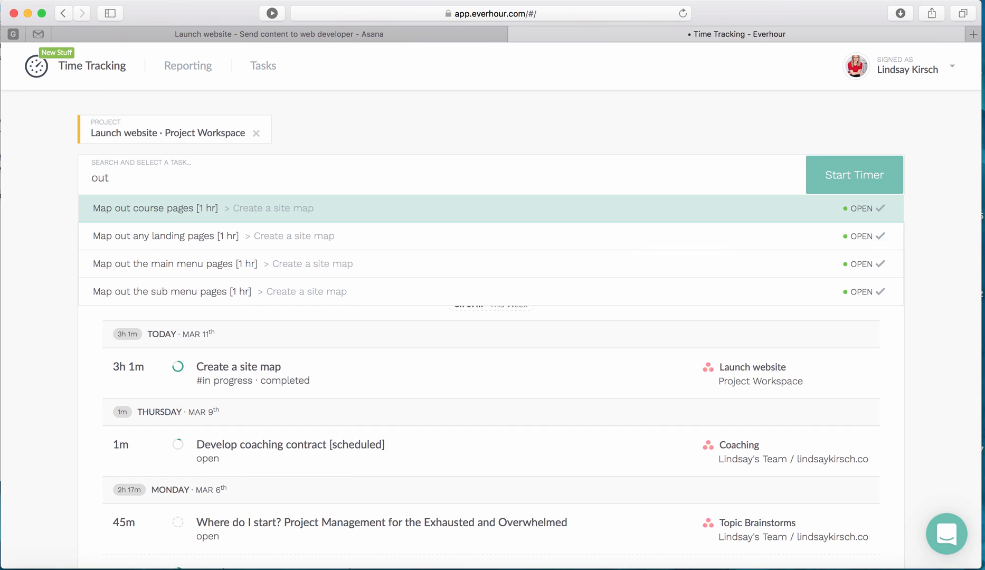
pyautogui.click(154, 208)
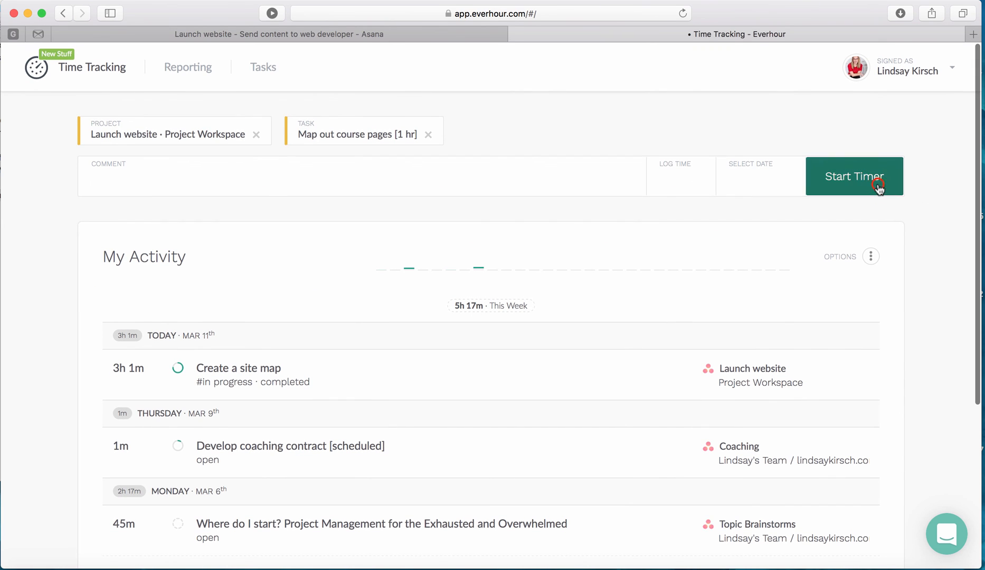
pyautogui.click(853, 176)
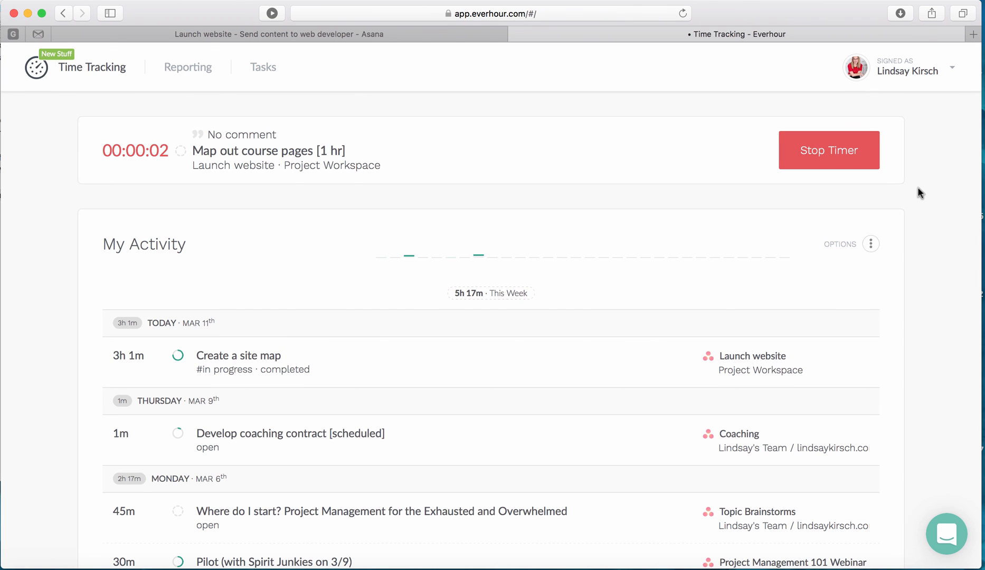